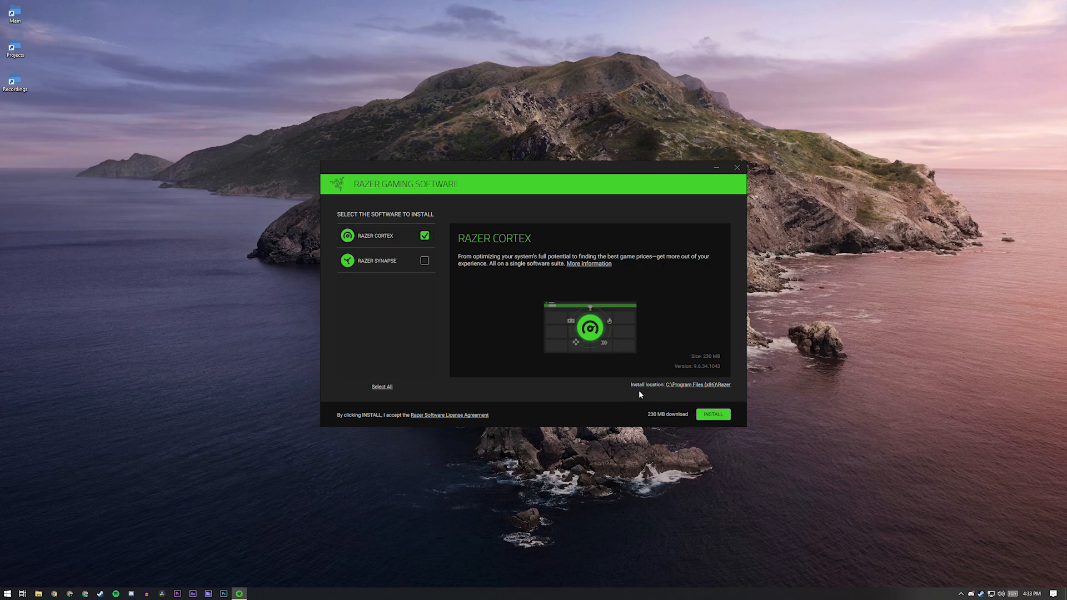
# Step: Install Razer Cortex to C:\My Program Files and wait for the congratulations screen
pyautogui.click(698, 385)
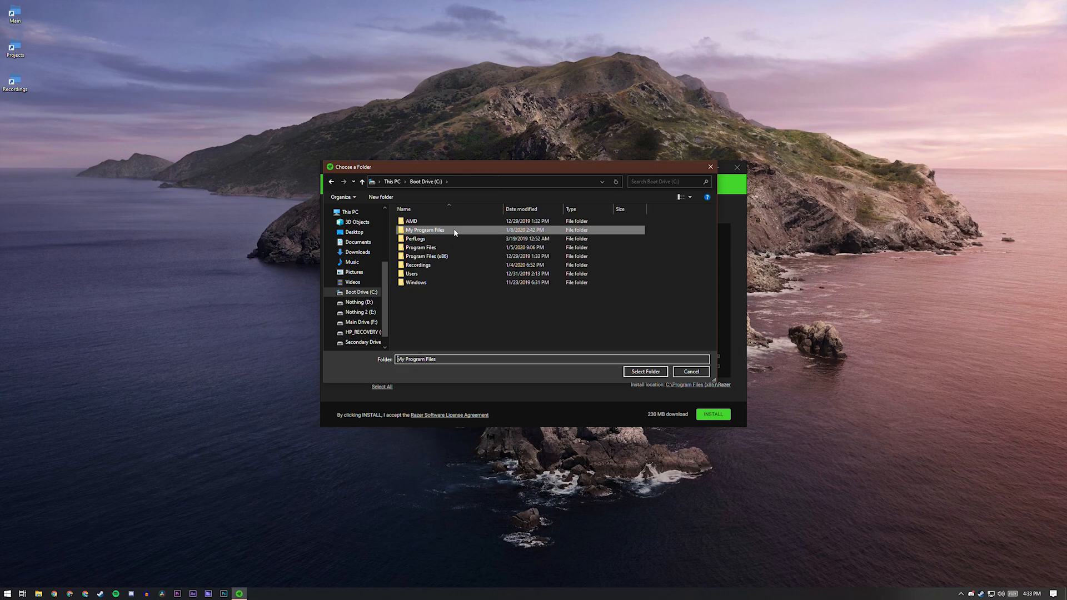
pyautogui.click(644, 371)
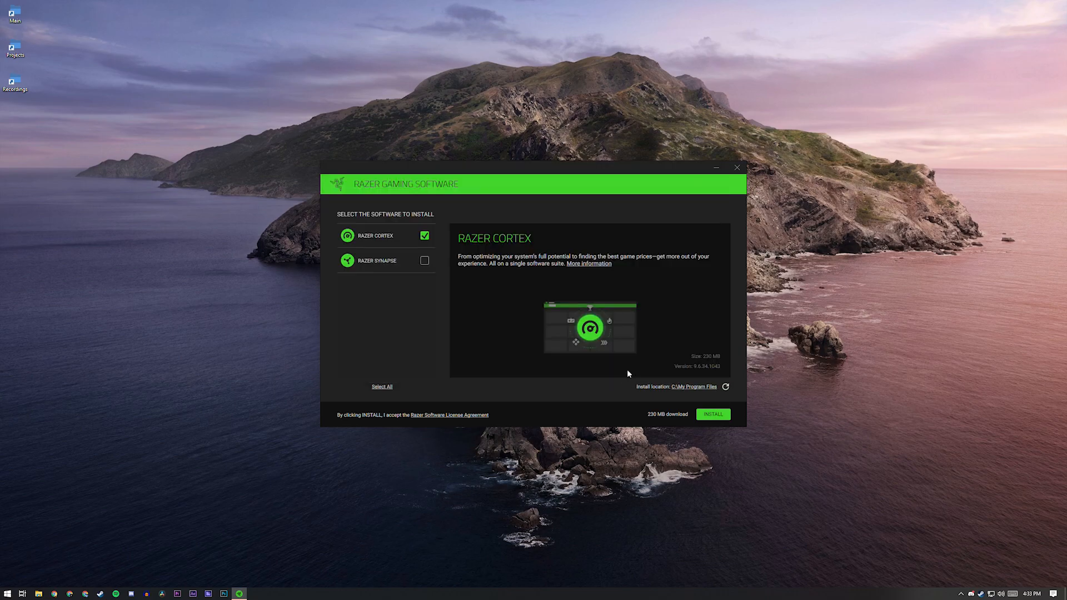
pyautogui.moveTo(611, 358)
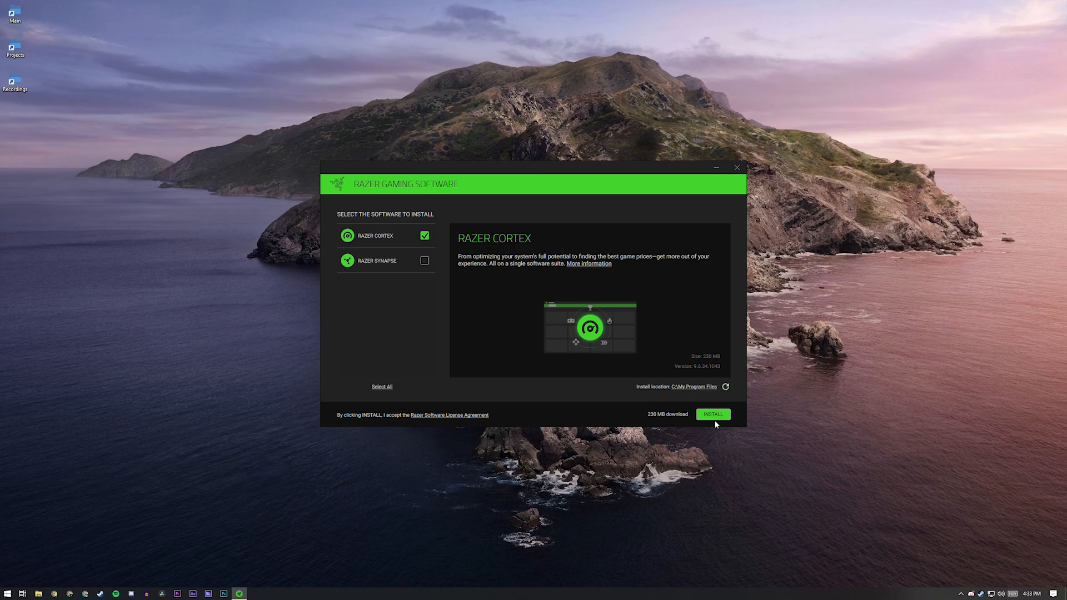
pyautogui.click(714, 413)
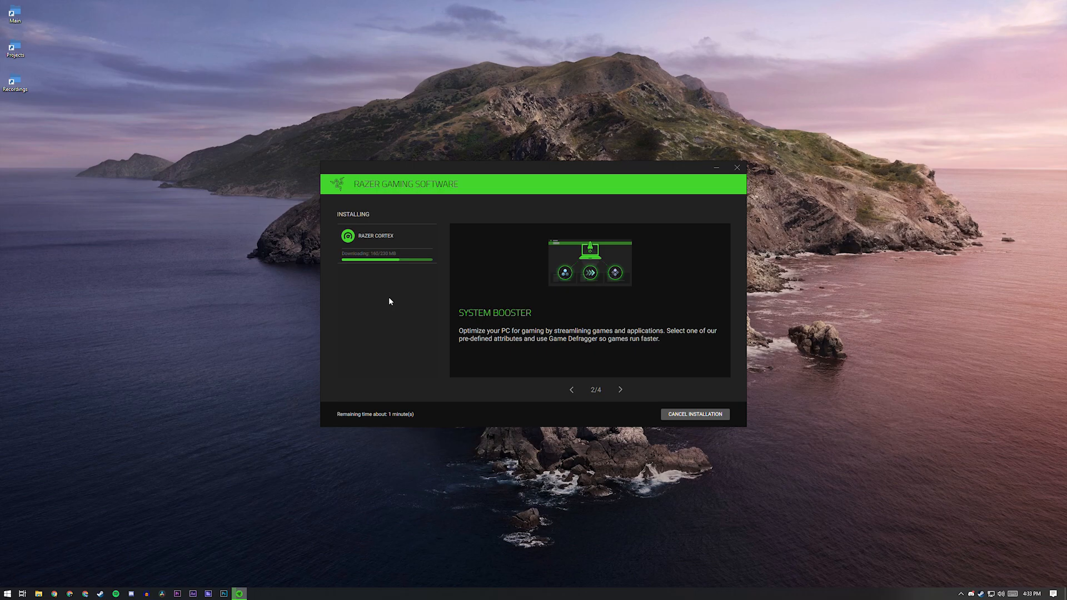
pyautogui.click(620, 390)
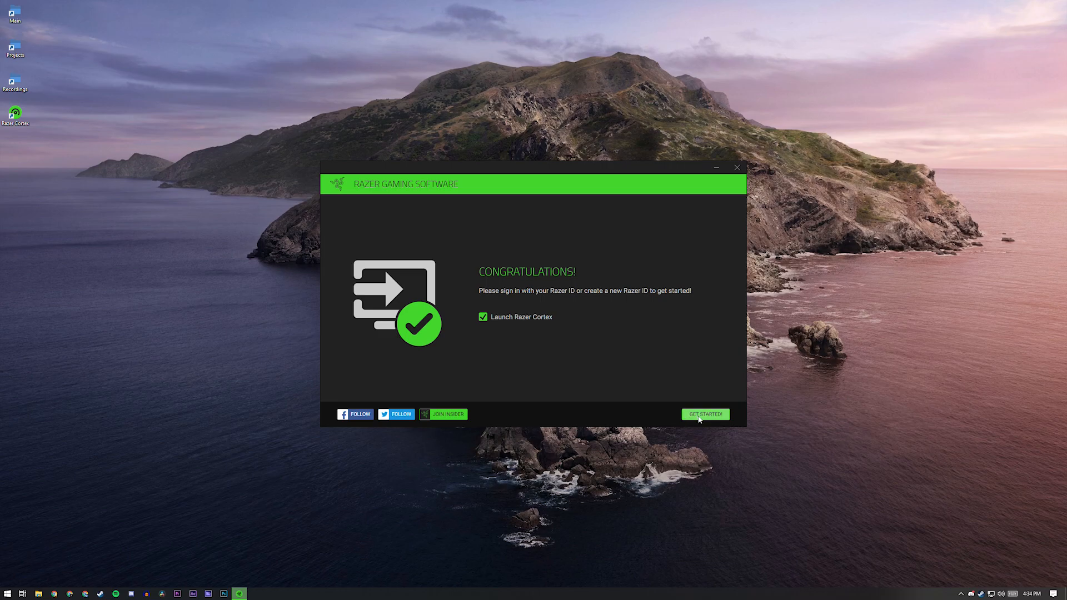
# Step: Launch Razer Cortex from the installer and continue as a guest into the game library
pyautogui.click(707, 413)
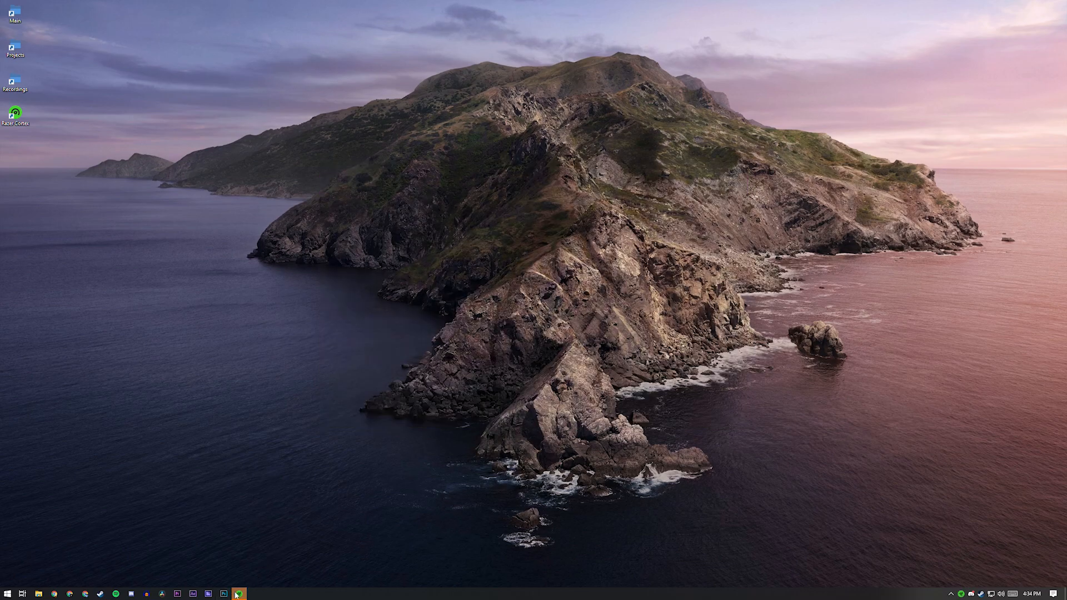
pyautogui.click(238, 591)
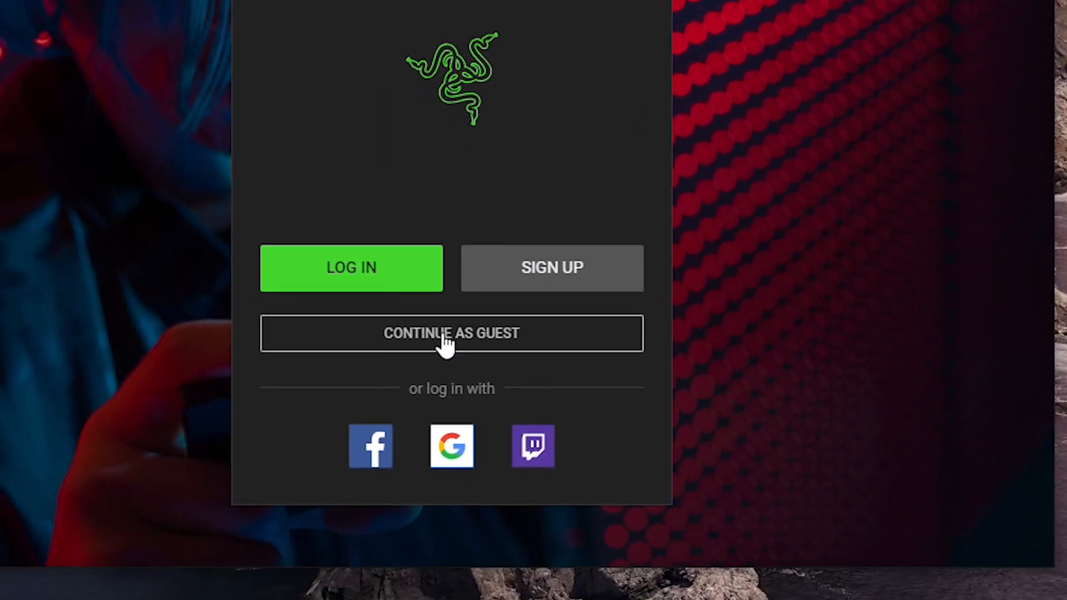
pyautogui.click(451, 334)
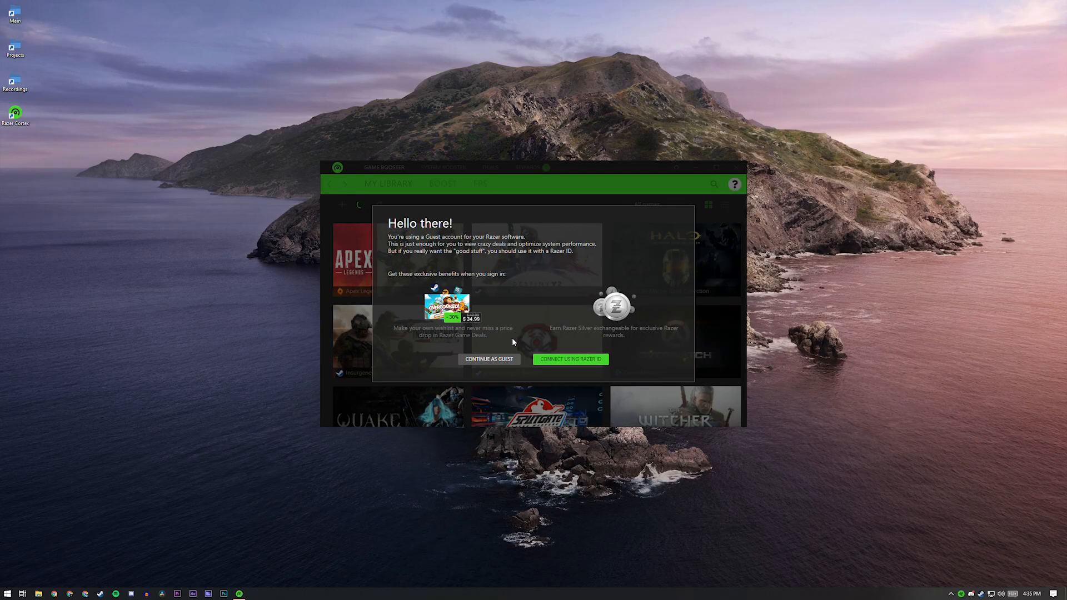
pyautogui.click(489, 358)
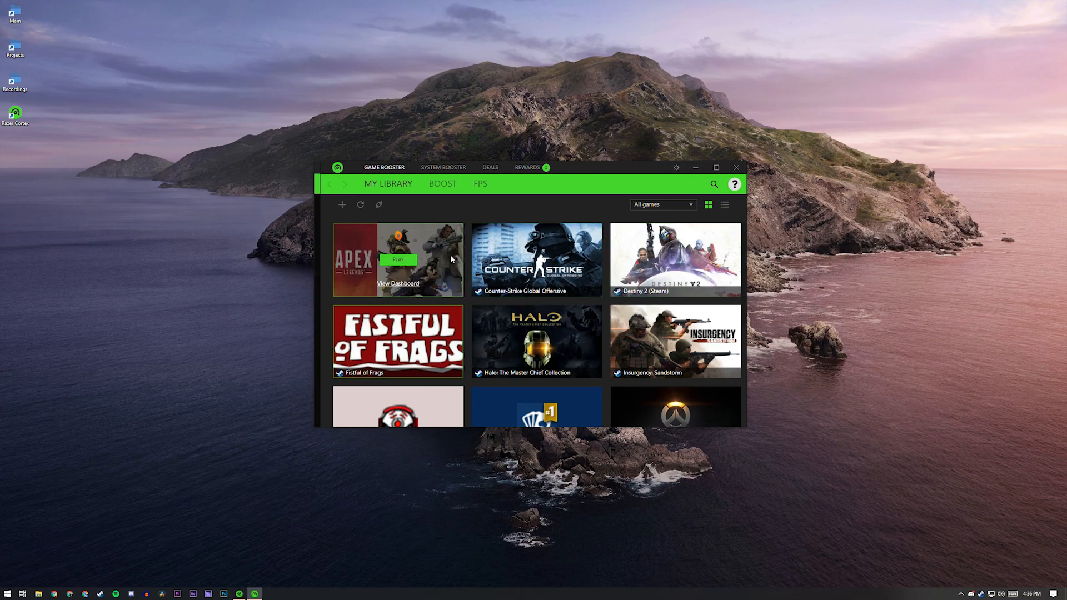
# Step: Close the Razer account window and reopen Razer Cortex from its desktop shortcut
pyautogui.scroll(-3)
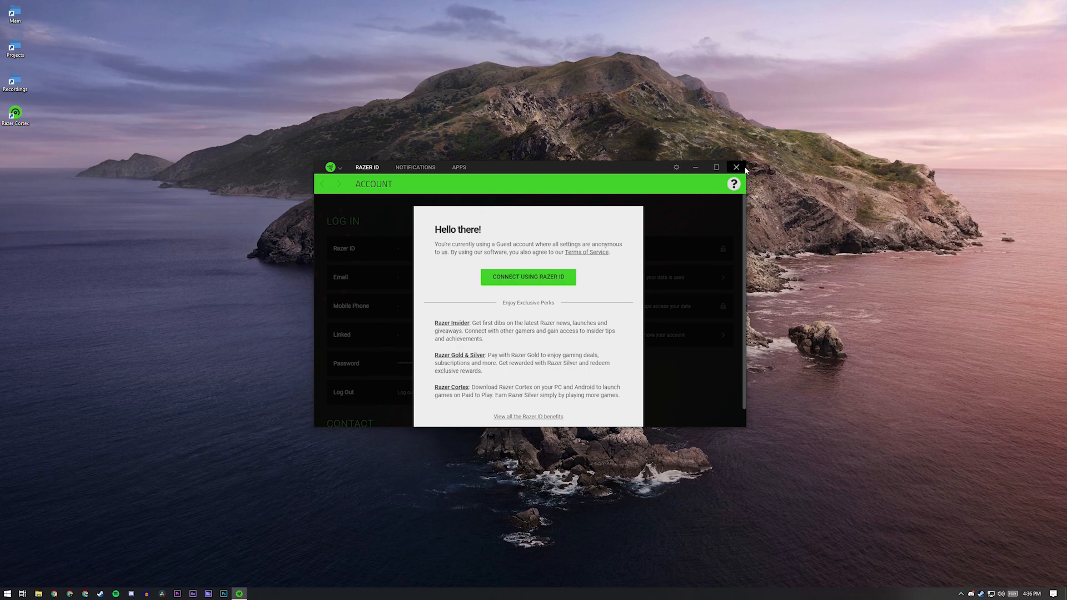
pyautogui.click(735, 167)
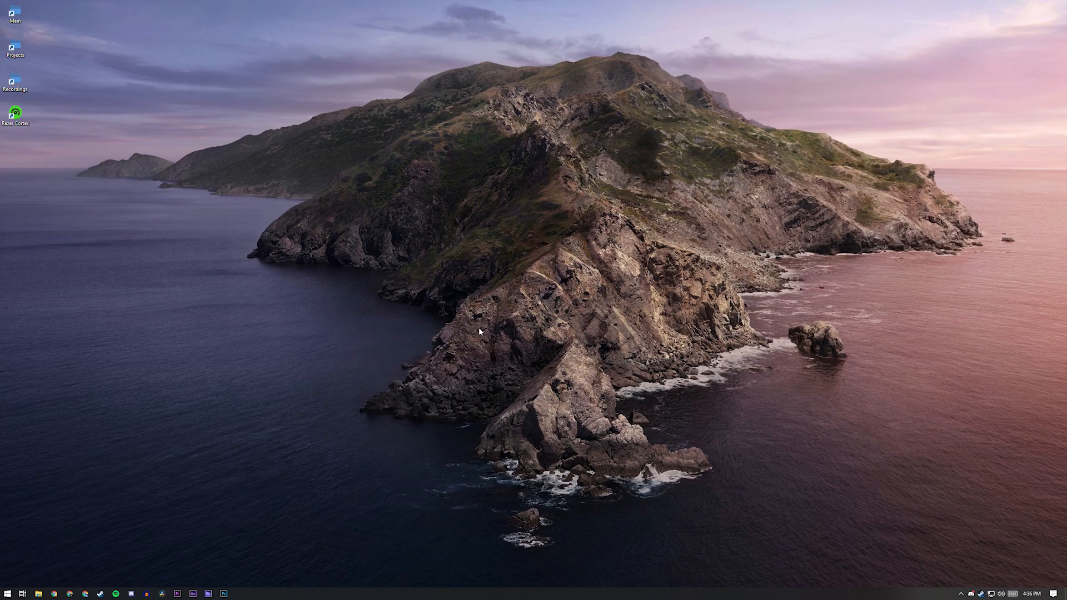
pyautogui.moveTo(40, 123)
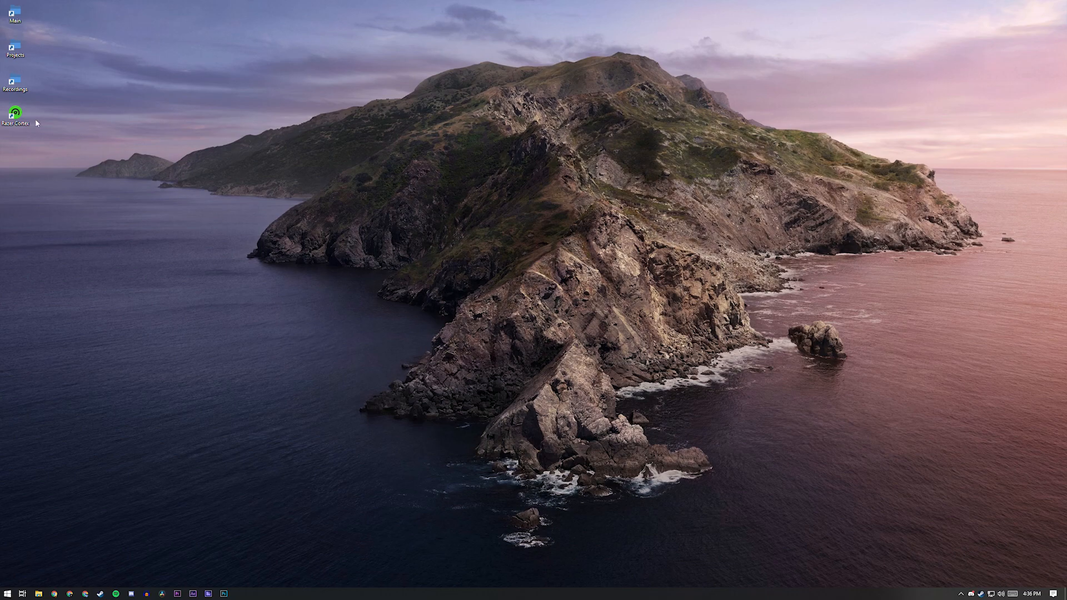
pyautogui.moveTo(15, 113); pyautogui.dragTo(109, 81)
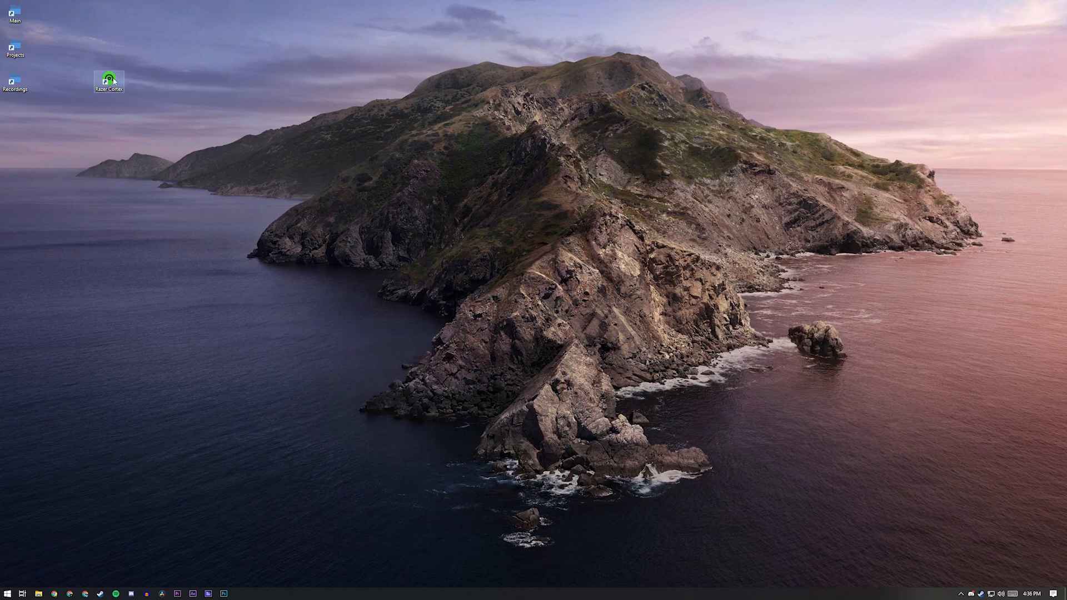
pyautogui.doubleClick(111, 78)
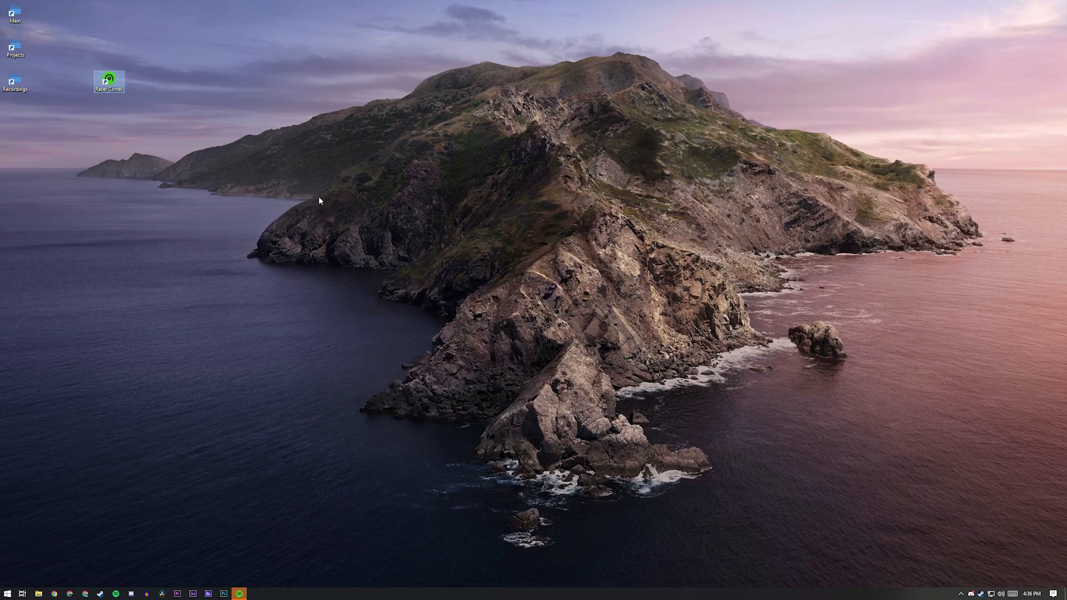
pyautogui.doubleClick(111, 78)
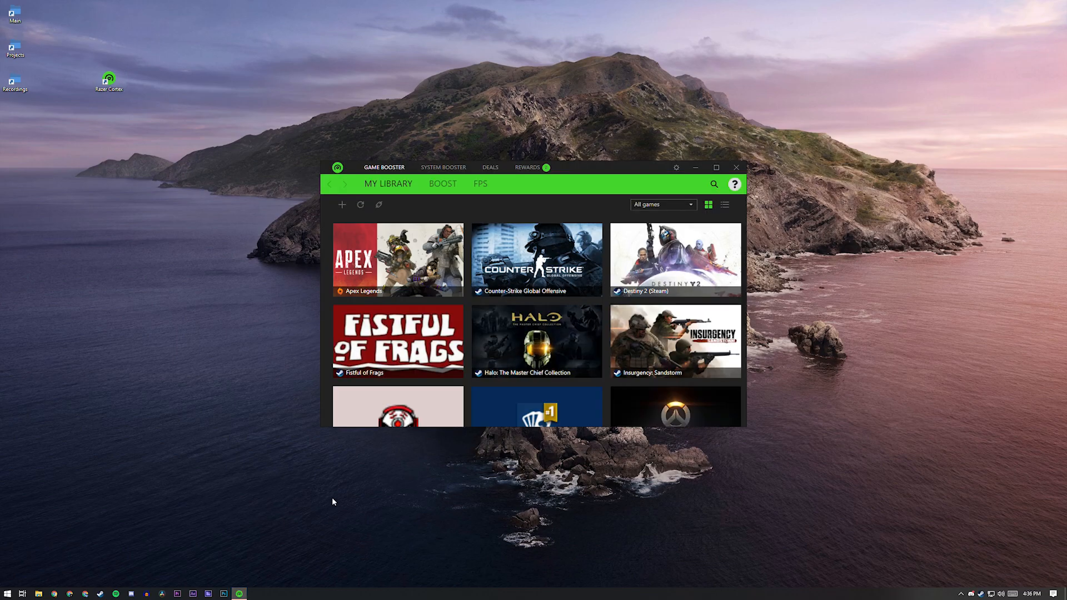
pyautogui.moveTo(398, 259)
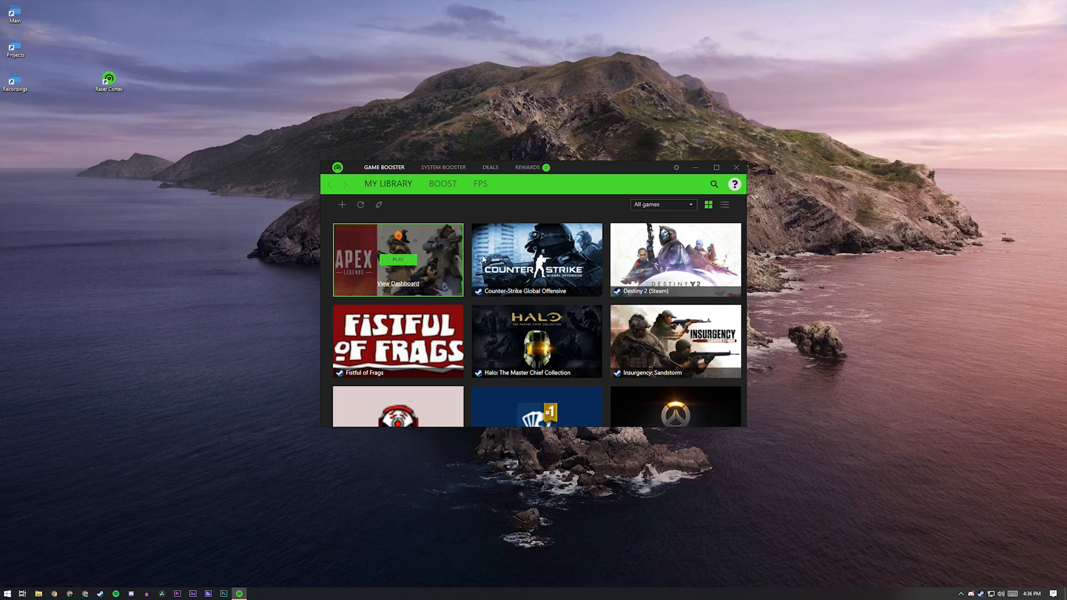
# Step: Launch The Witcher 3: Wild Hunt from its library tile
pyautogui.scroll(-3)
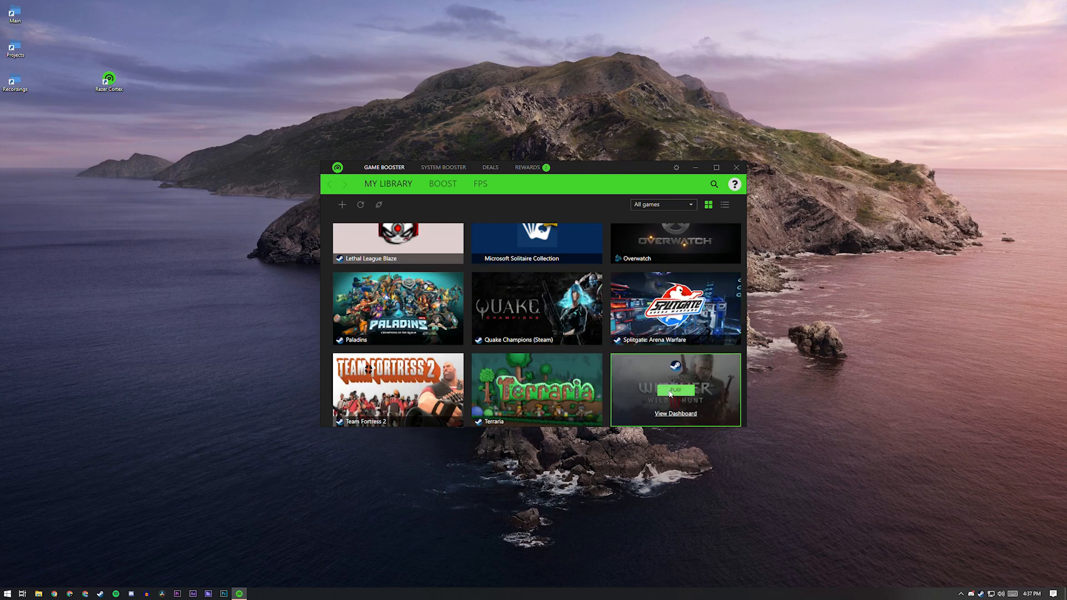
pyautogui.click(676, 389)
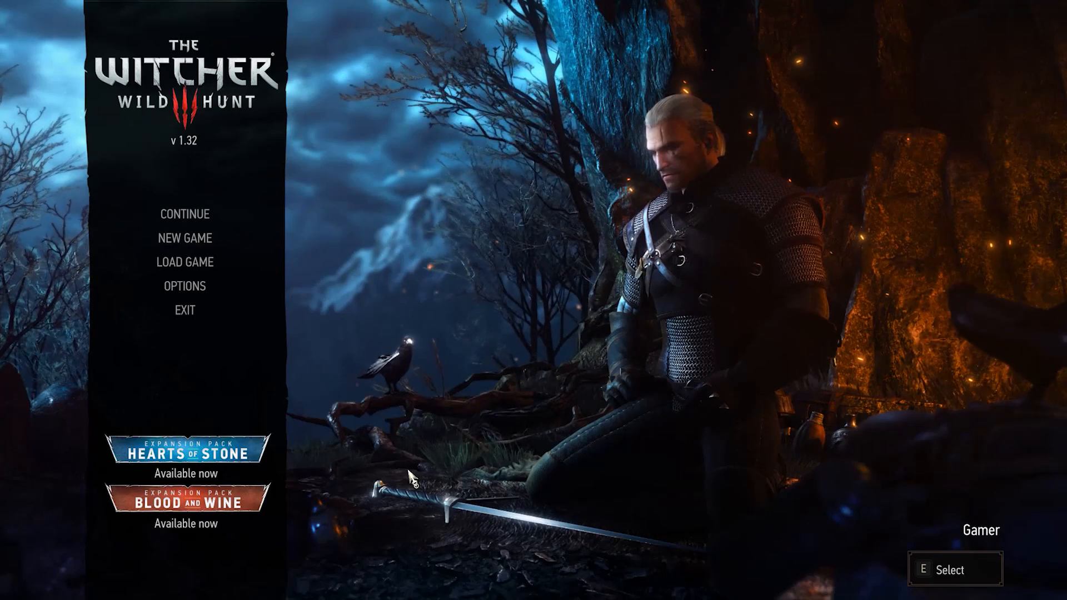
pyautogui.moveTo(268, 308)
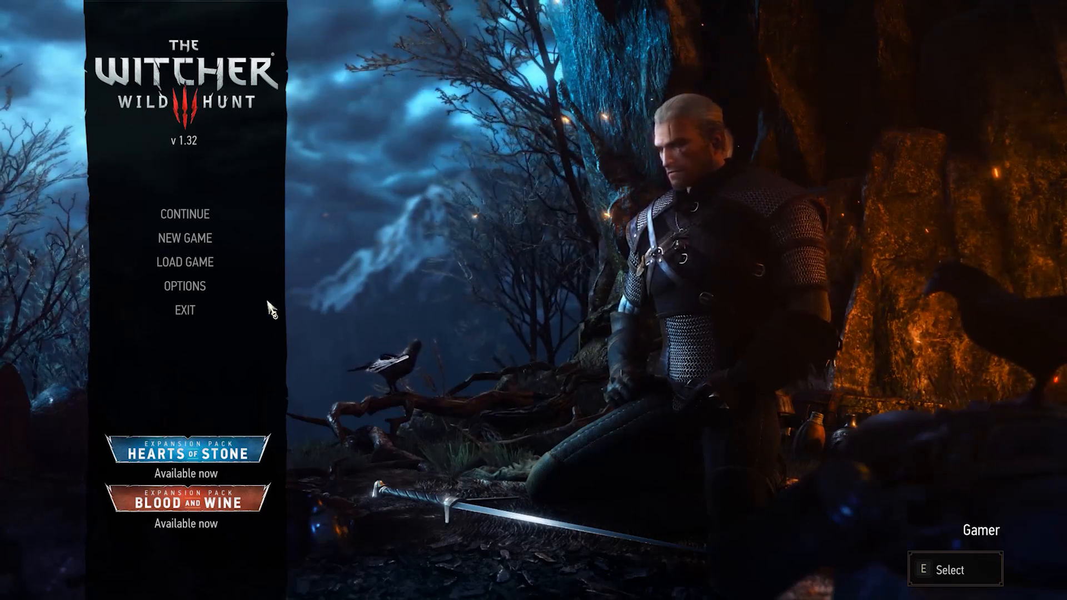
# Step: Show the video postprocessing settings from the main menu options
pyautogui.click(183, 287)
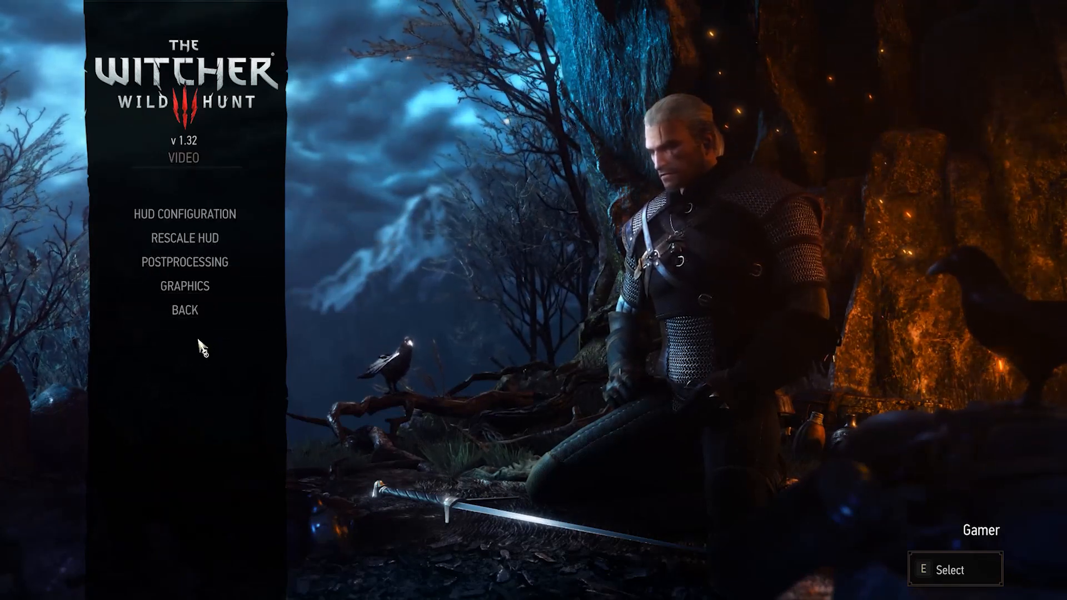
pyautogui.click(184, 261)
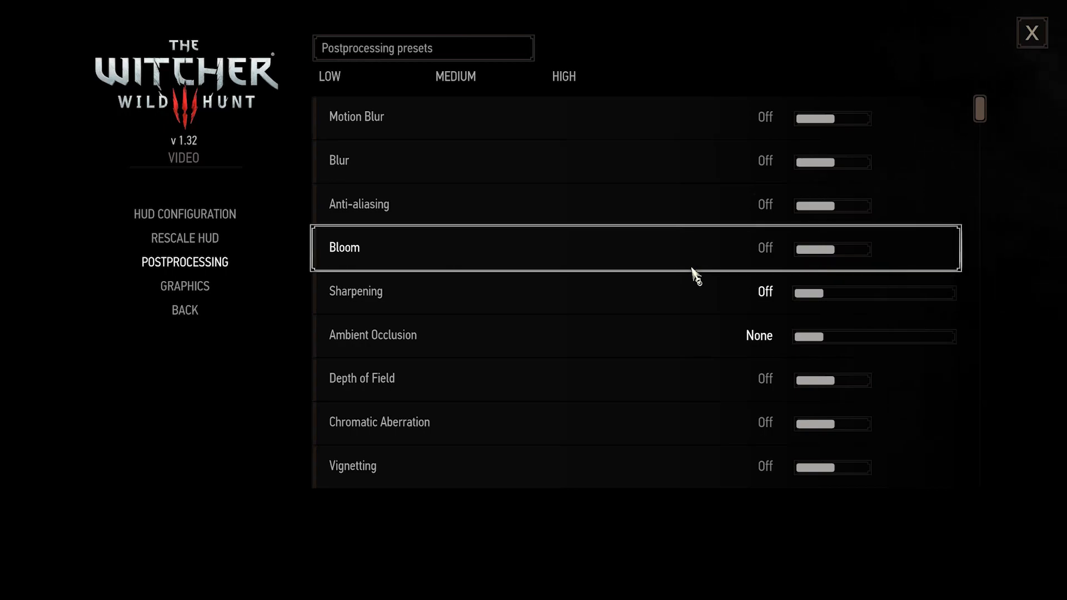
pyautogui.moveTo(520, 131)
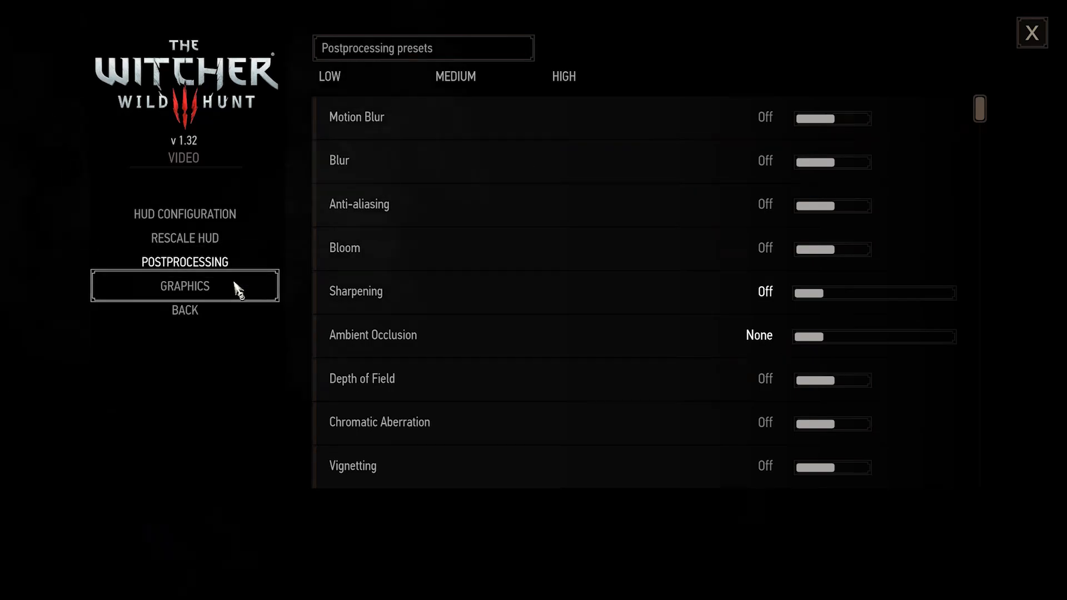
# Step: Set the graphics preset to Low with VSync on, unlimited frame rate and full screen
pyautogui.click(184, 286)
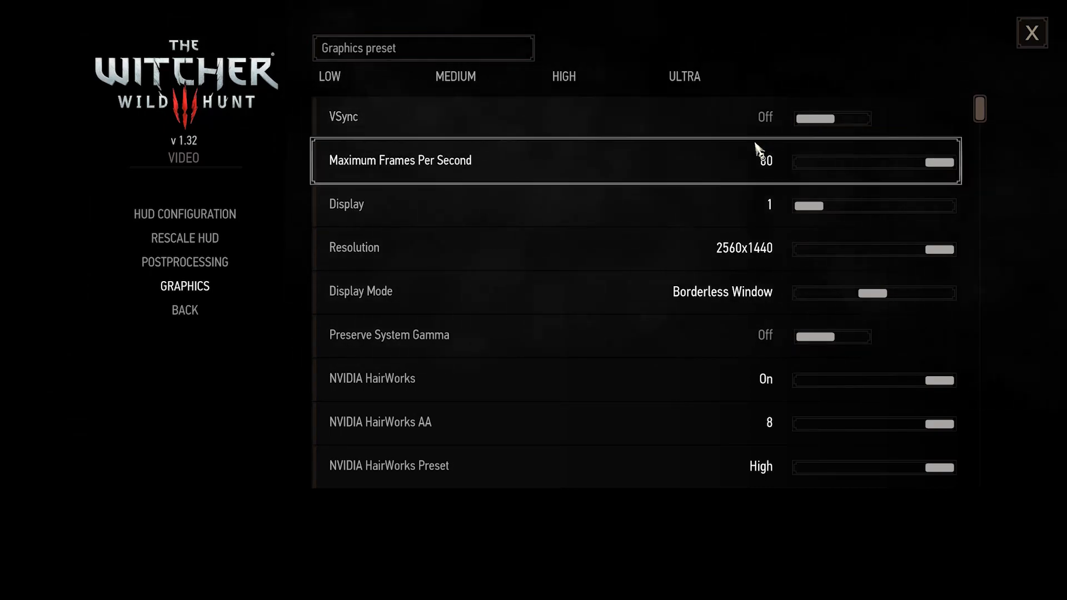
pyautogui.moveTo(942, 162); pyautogui.dragTo(806, 162)
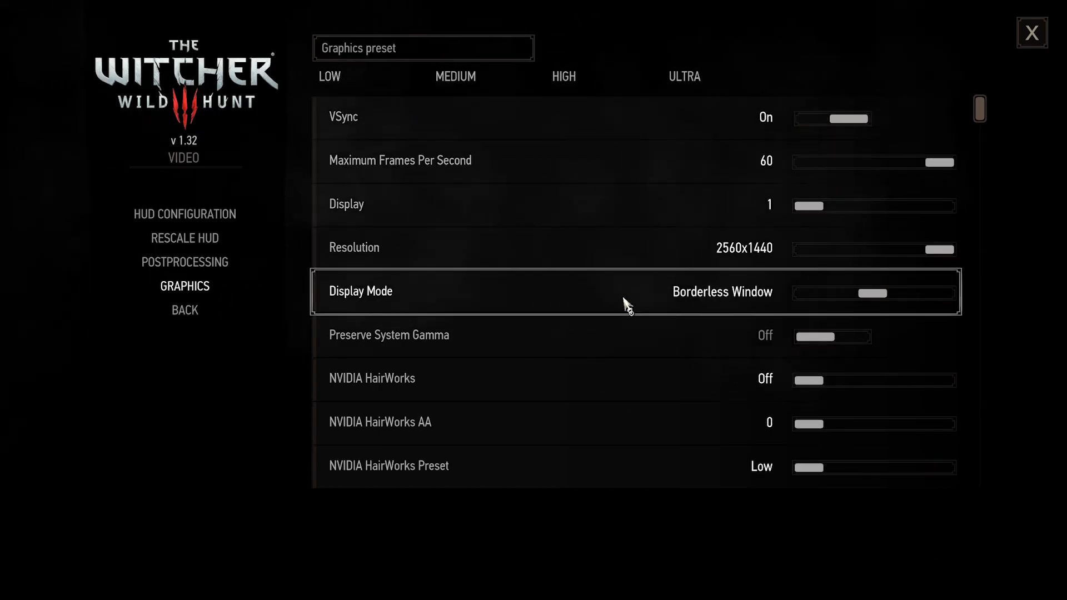
pyautogui.scroll(-3)
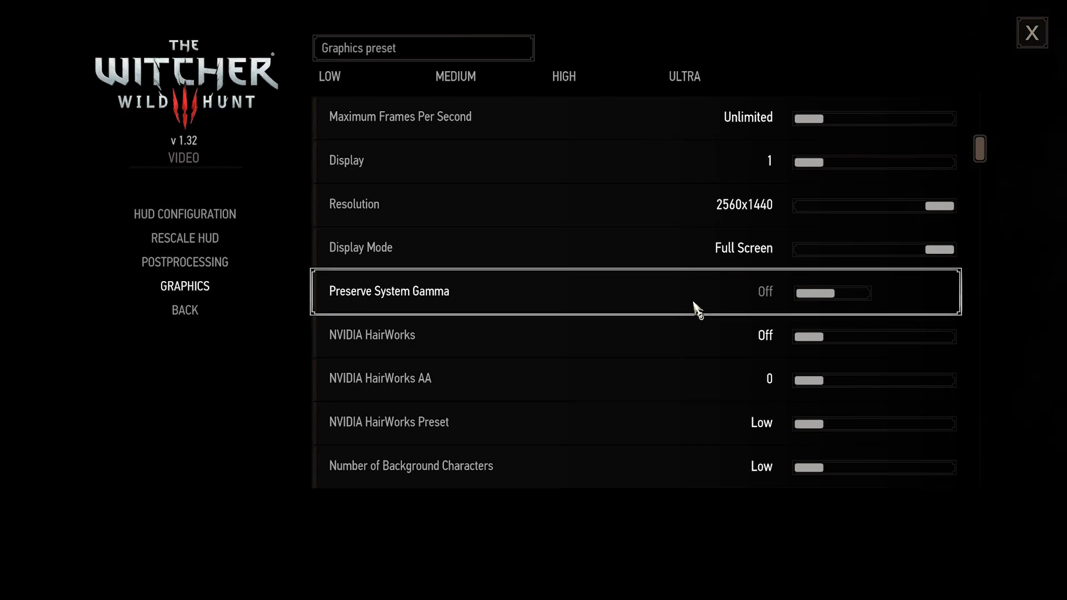
pyautogui.moveTo(704, 303)
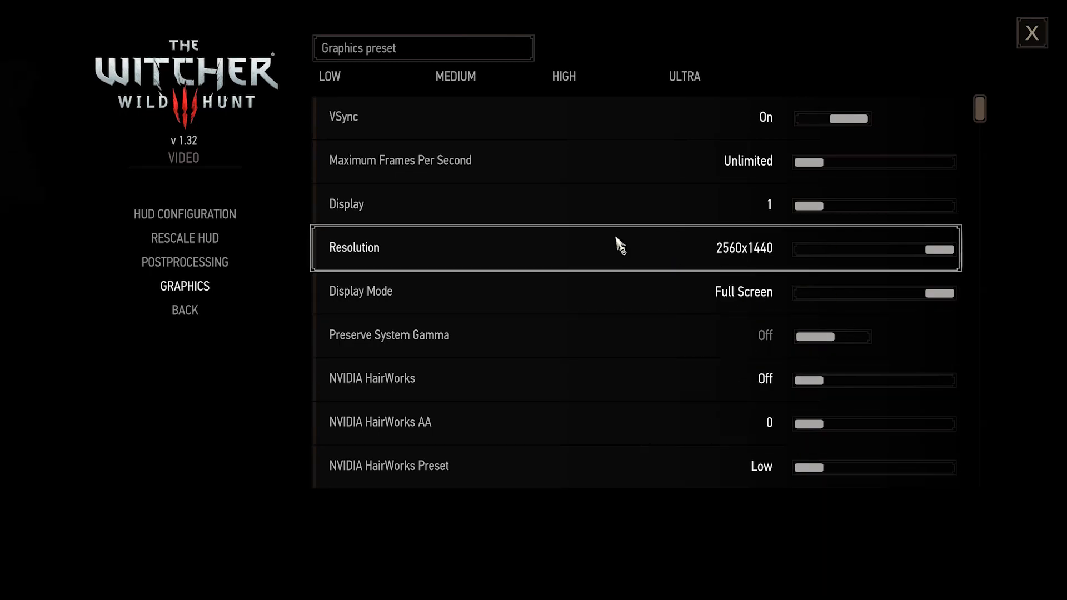
pyautogui.moveTo(558, 258)
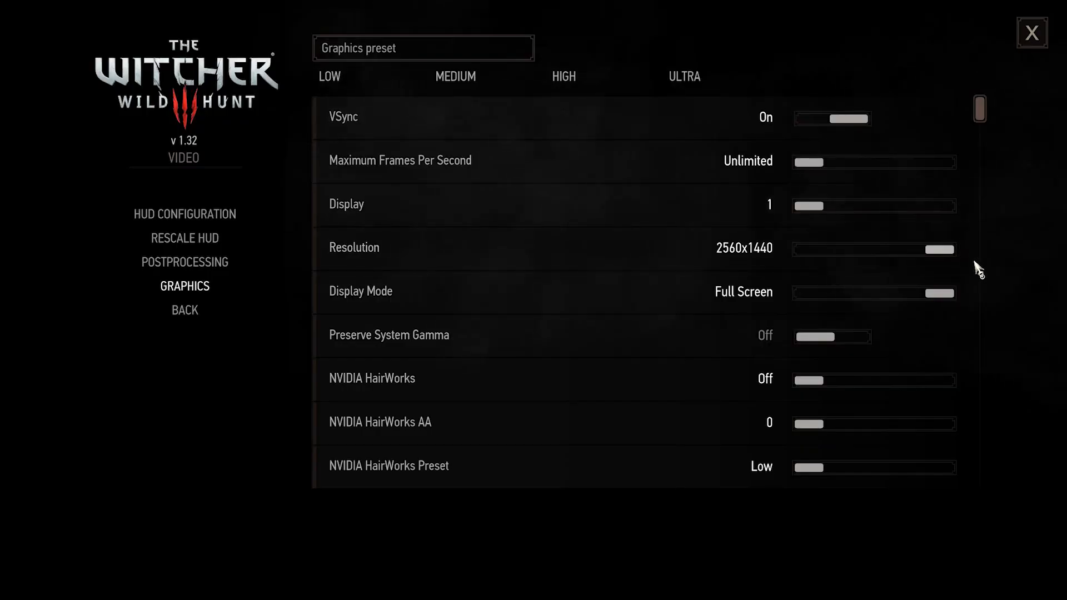
# Step: Adjust the graphics sliders to VSync off, HairWorks on with AA 4 and High preset
pyautogui.moveTo(952, 248); pyautogui.dragTo(802, 247)
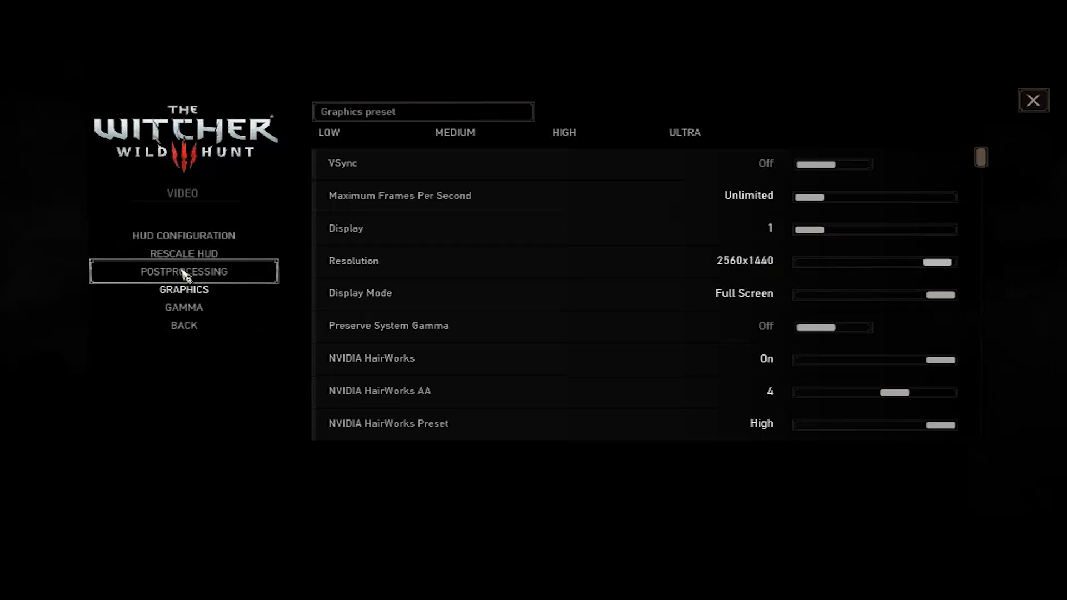
# Step: Exit the options and run Geralt along the rainy night shoreline
pyautogui.click(1033, 98)
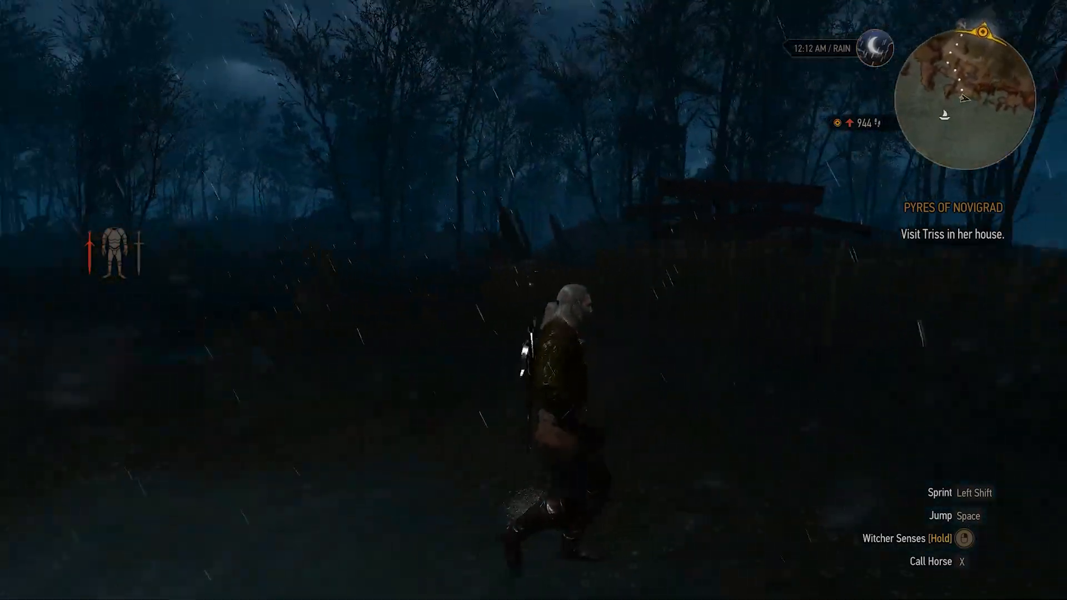
pyautogui.press('w')
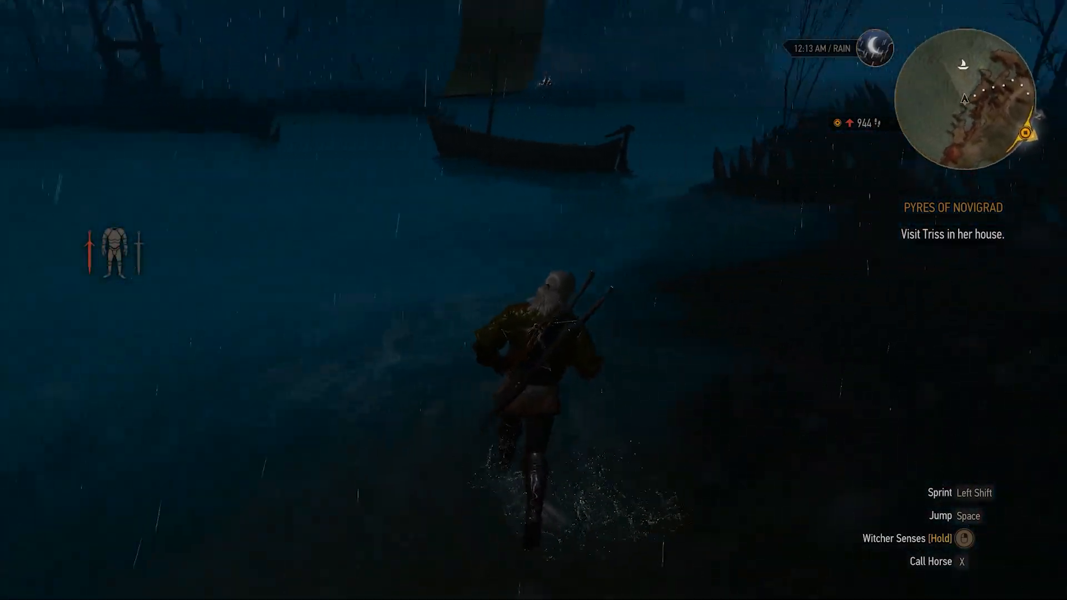
pyautogui.press('w')
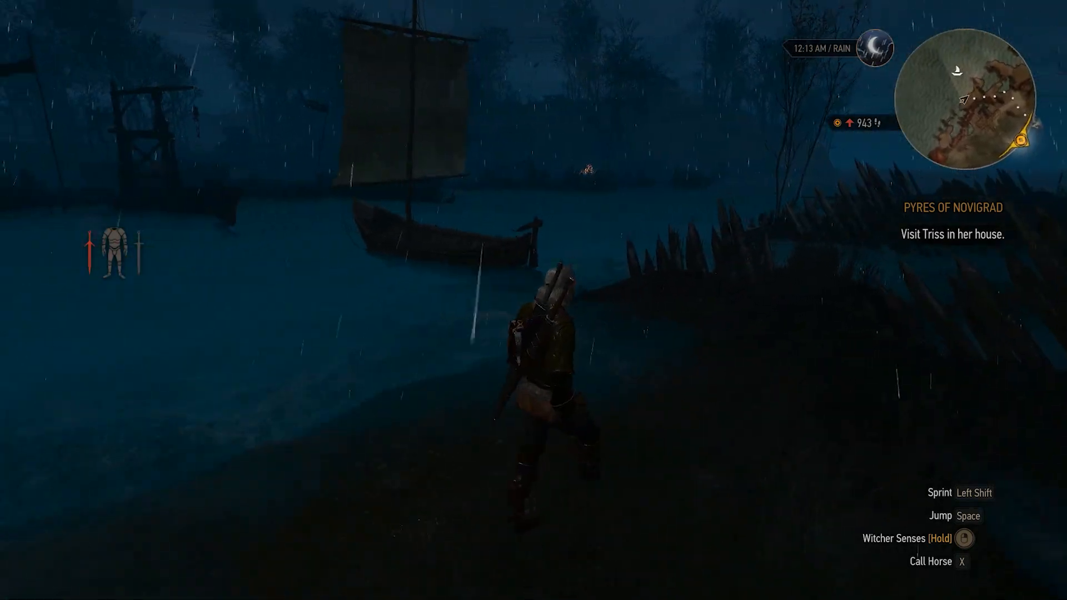